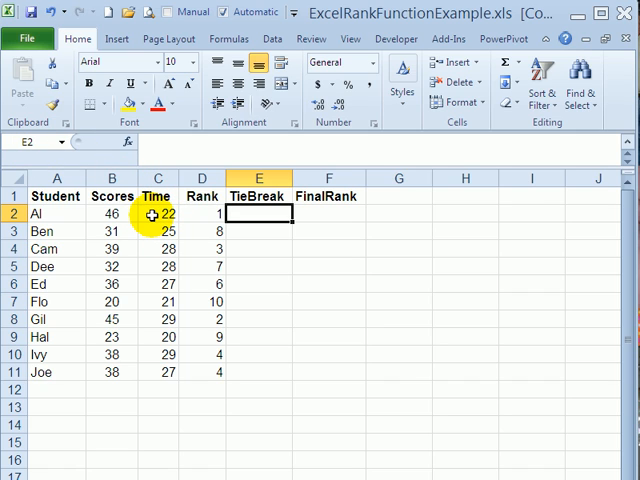
mouse_move(196, 232)
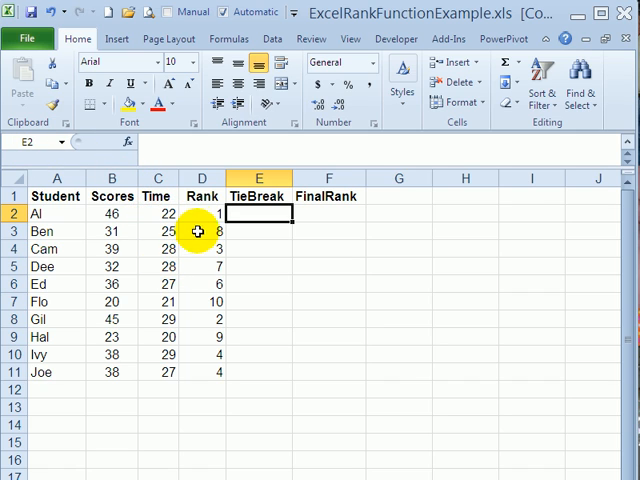
After checking D2's rank formula, begin E2's TieBreak formula as =IF(countif(.
click(200, 212)
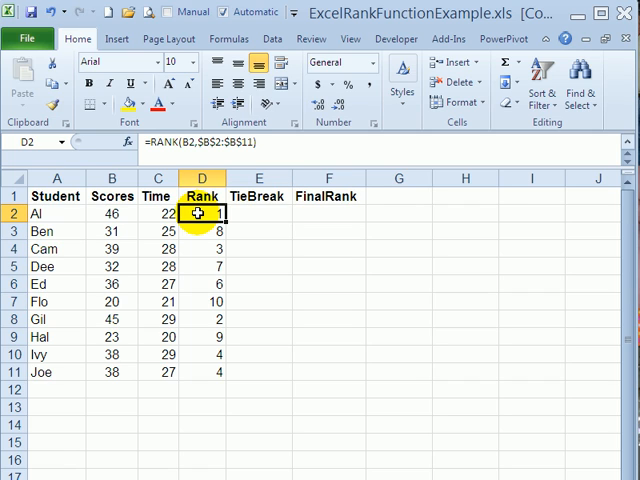
mouse_move(272, 136)
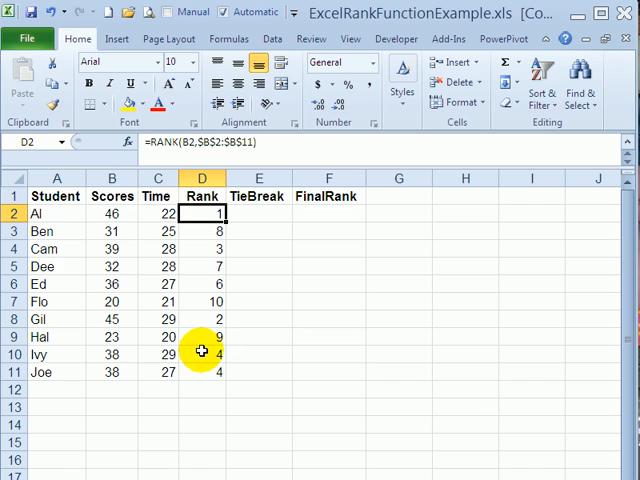
mouse_move(198, 364)
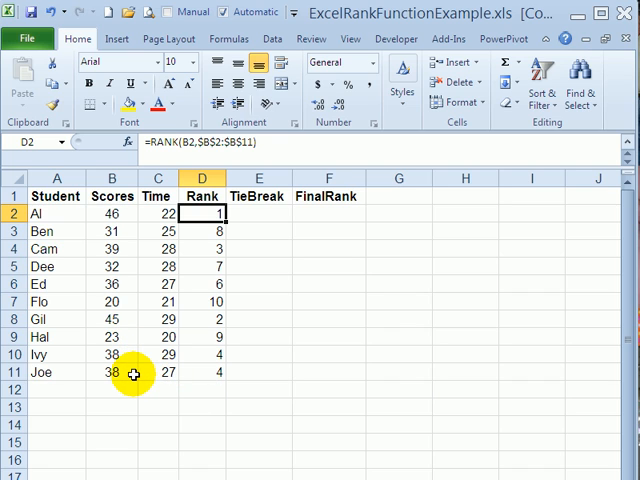
mouse_move(208, 248)
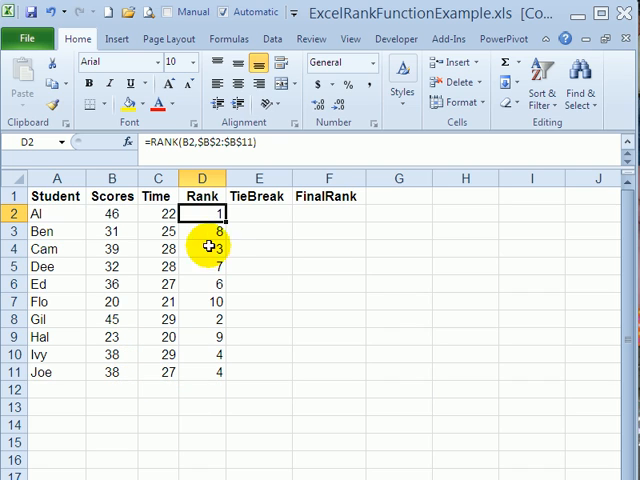
mouse_move(148, 372)
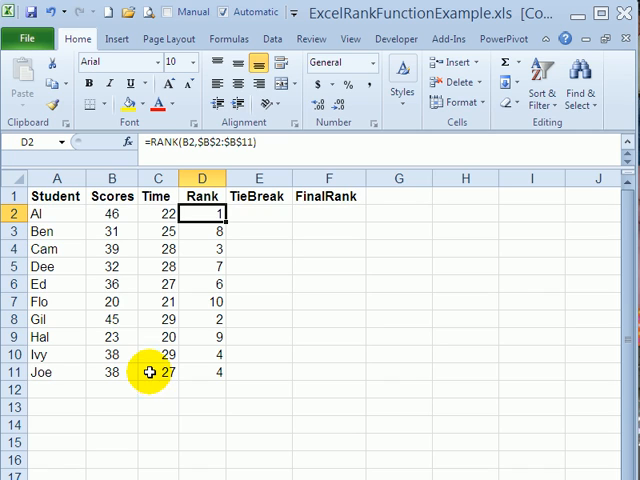
mouse_move(148, 356)
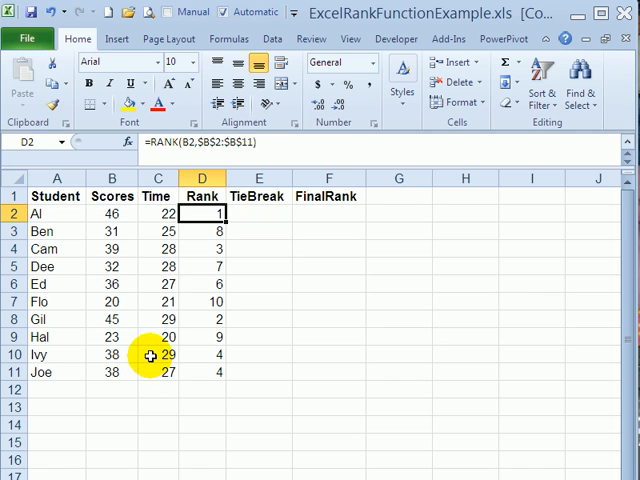
mouse_move(156, 372)
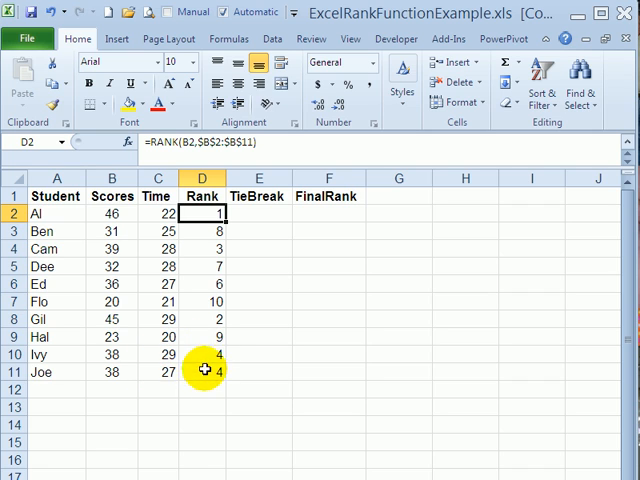
mouse_move(208, 344)
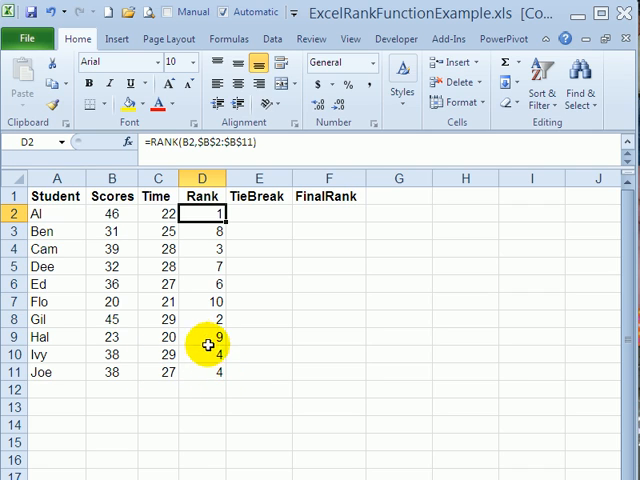
mouse_move(256, 200)
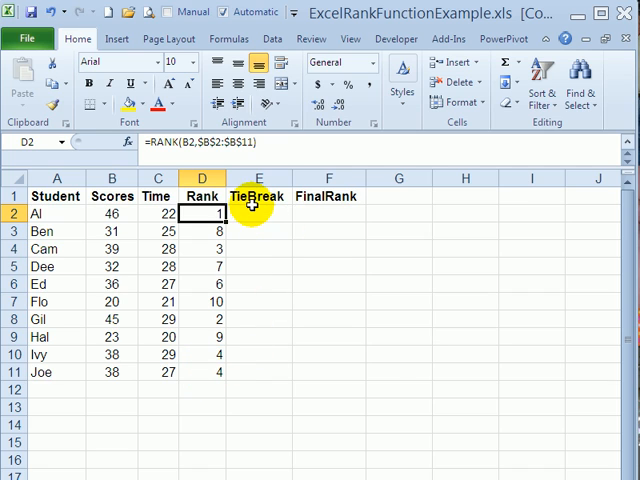
click(258, 212)
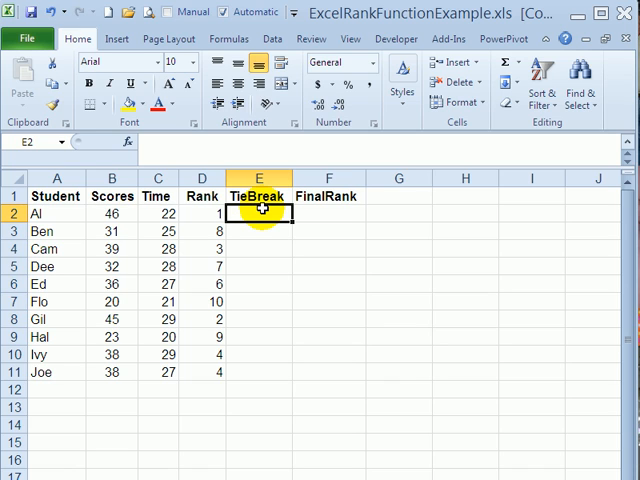
text(=)
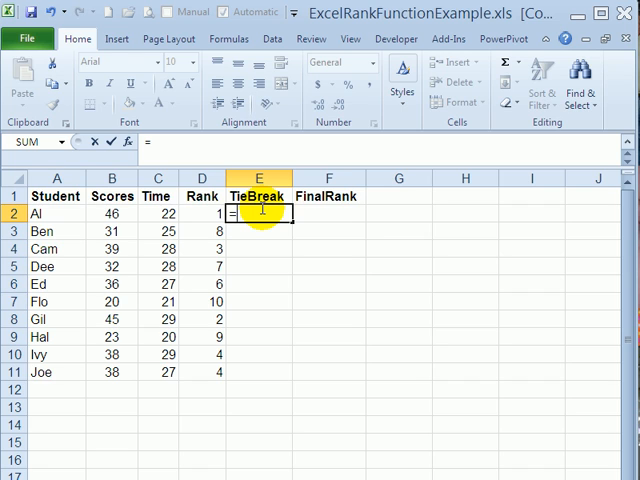
text(=IF()
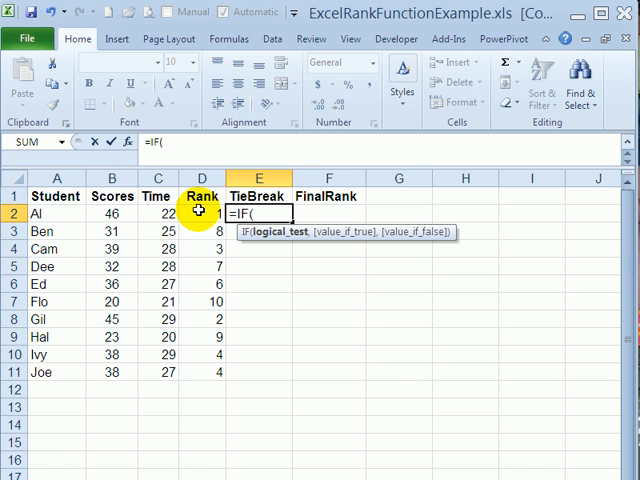
text(countif)
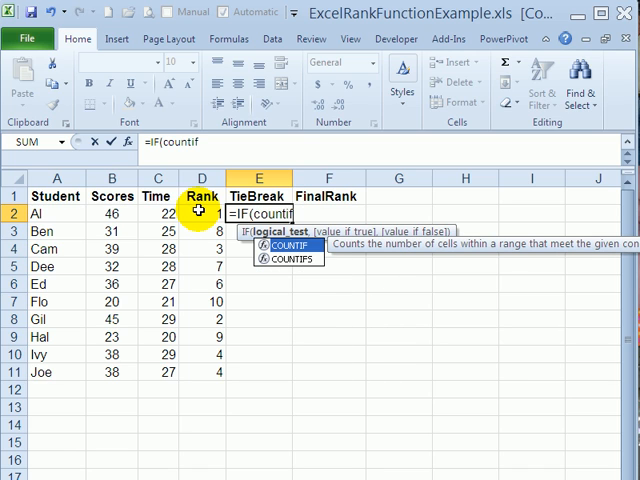
text(()
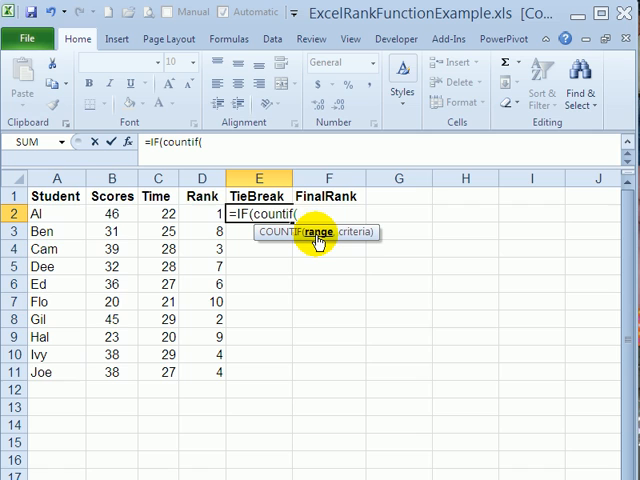
mouse_move(156, 214)
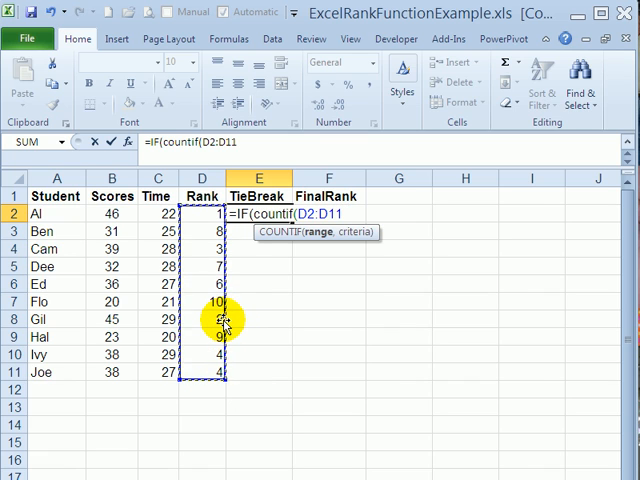
Extend the formula to =IF(countif($D$2:$D$11,D2)>1,rank( with the Rank range absolute.
key(f4)
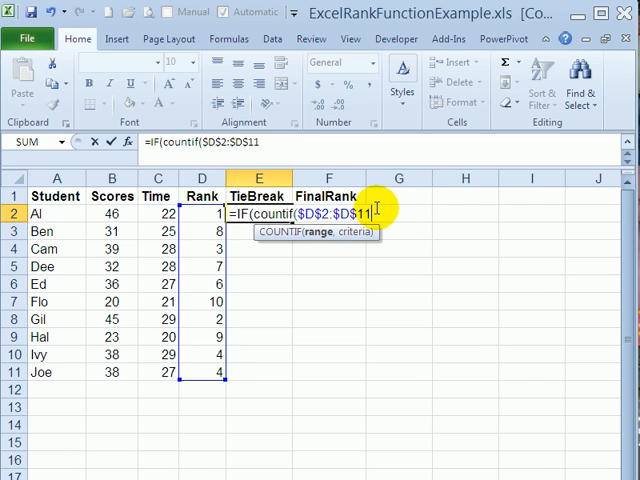
text(,D2)
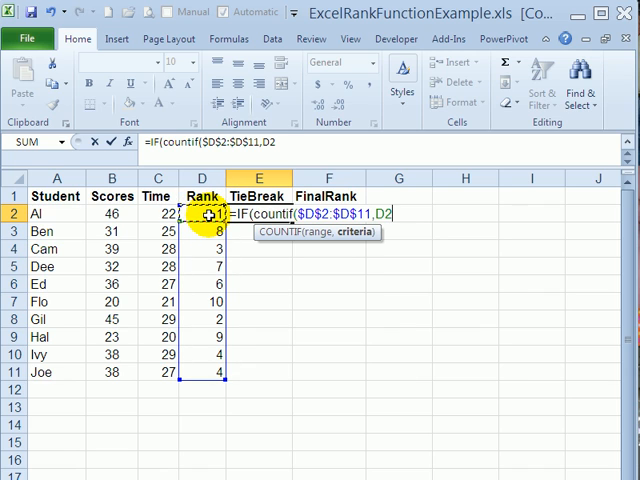
text())
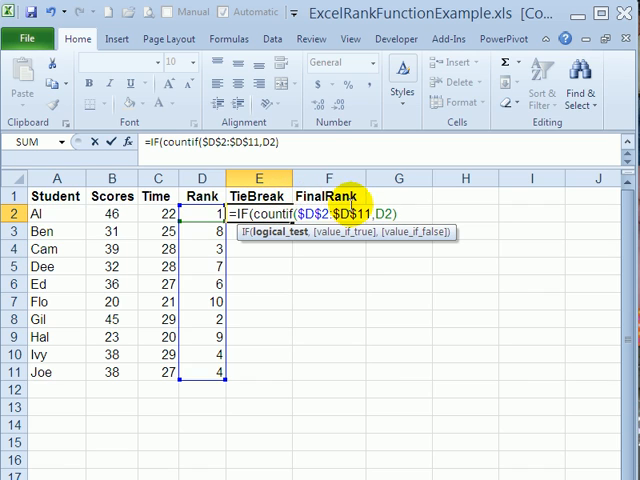
mouse_move(398, 204)
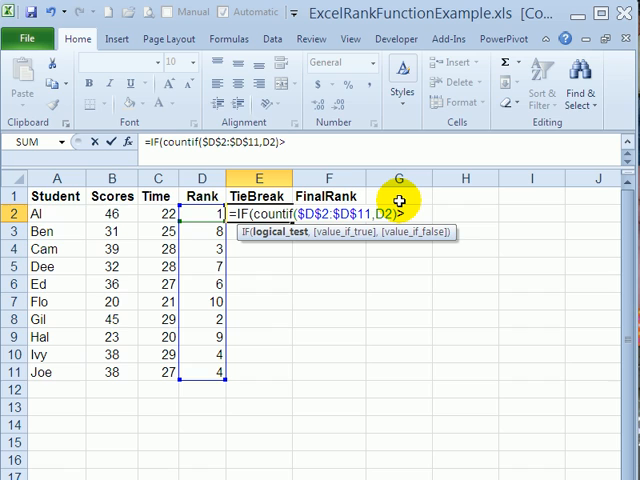
text(>1)
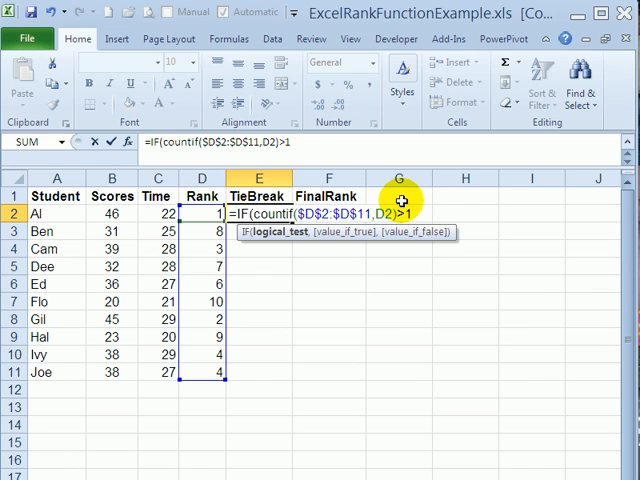
mouse_move(420, 212)
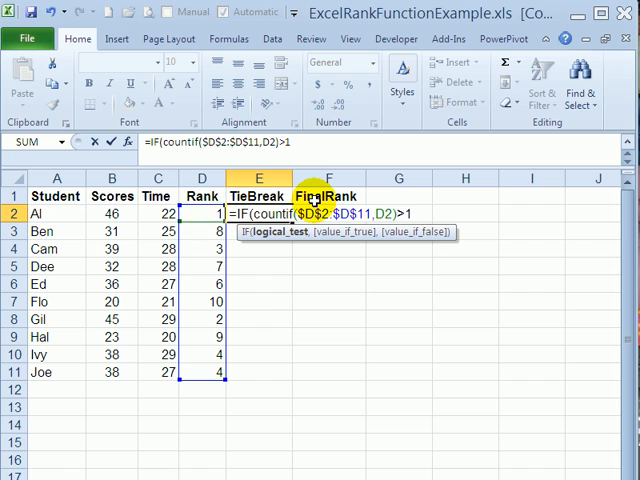
text(,)
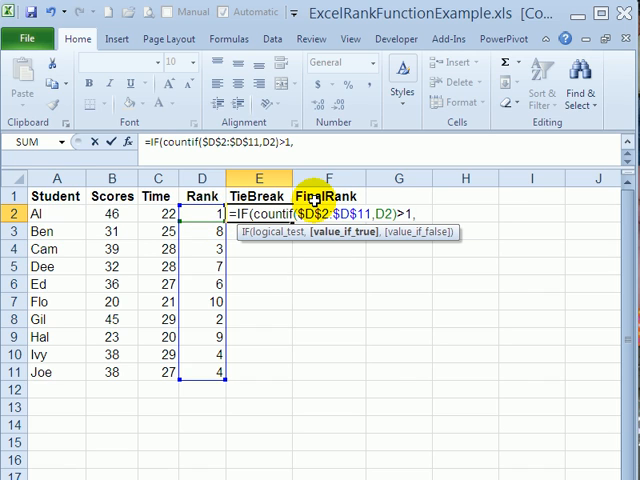
mouse_move(116, 212)
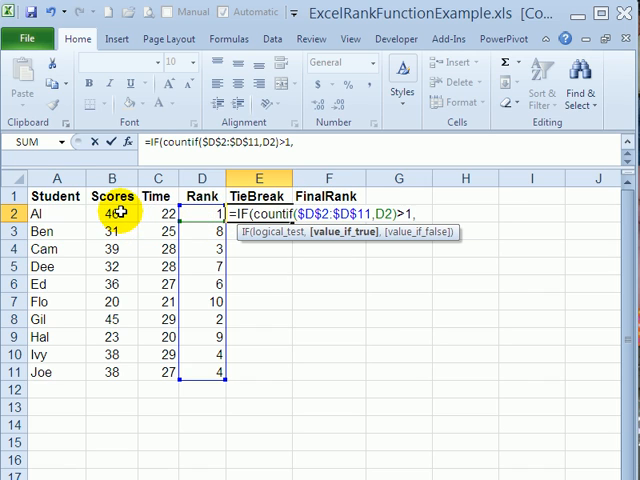
mouse_move(112, 232)
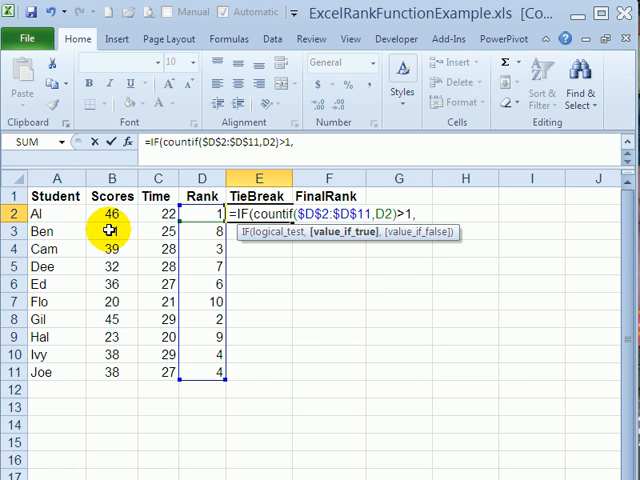
text(rank()
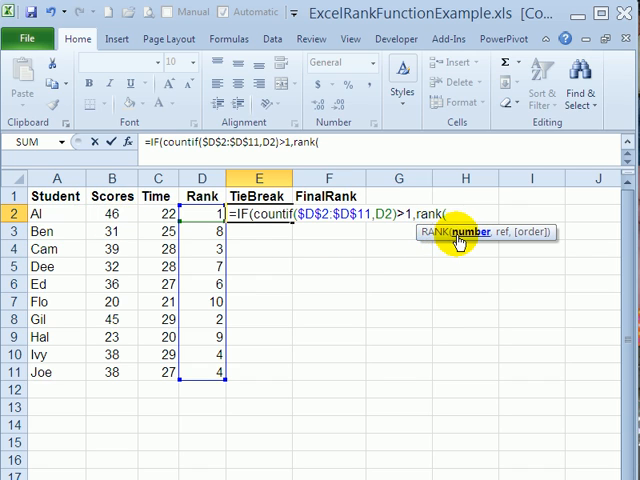
mouse_move(132, 214)
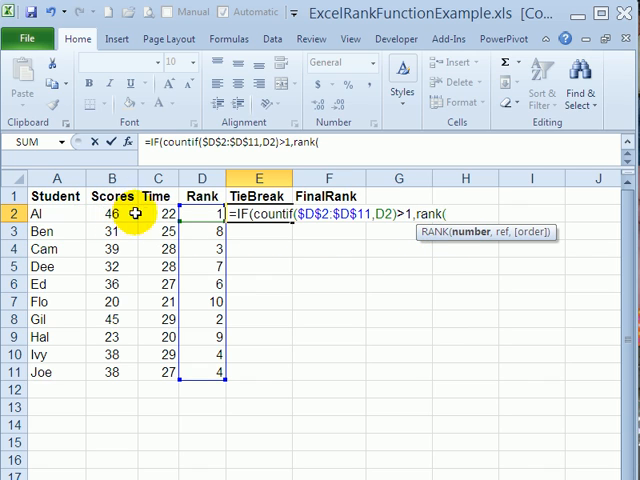
Finish the formula with RANK(C2,$C$2:$C$11,1)/100,0) so Al's TieBreak shows 0.
click(156, 214)
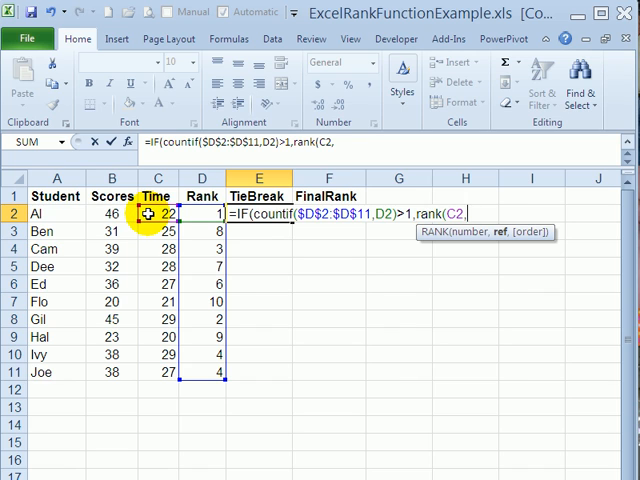
drag(156, 214, 156, 372)
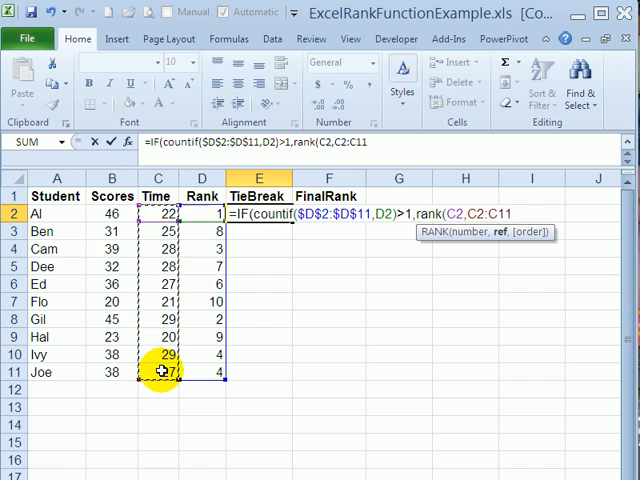
key(f4)
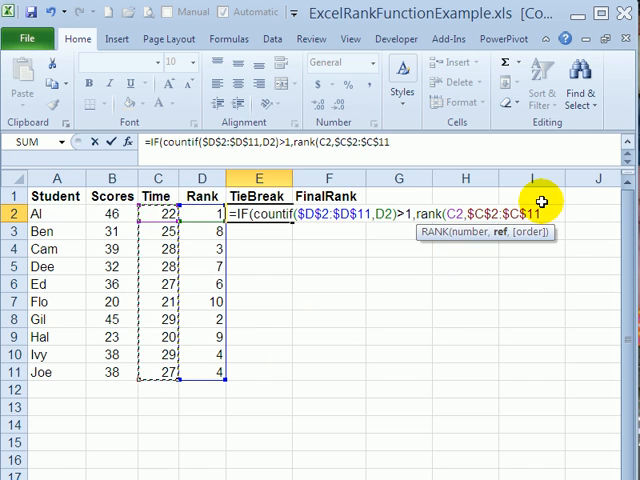
text(,1)
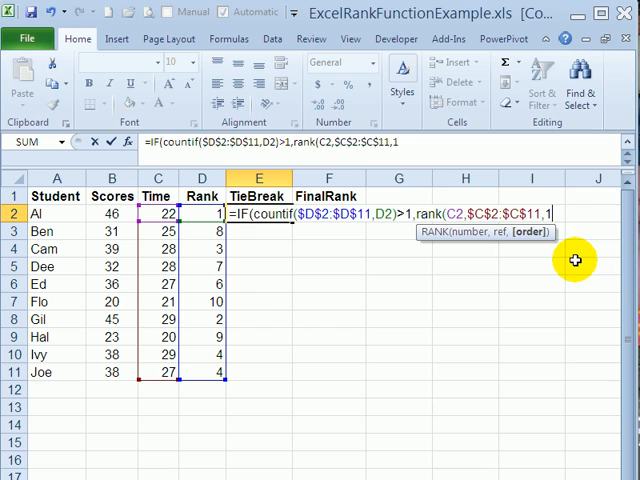
mouse_move(570, 186)
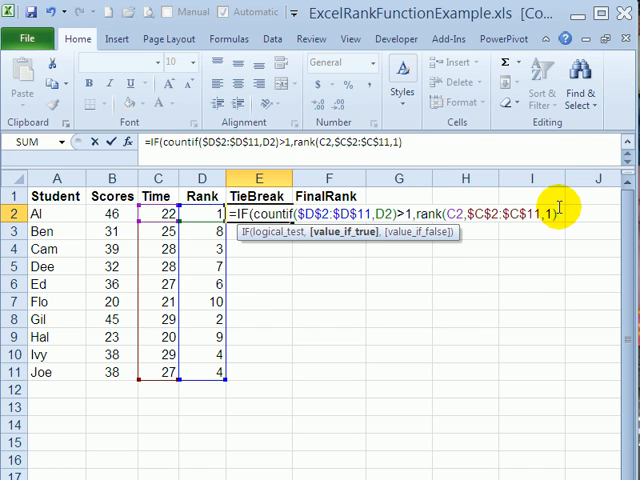
text(/)
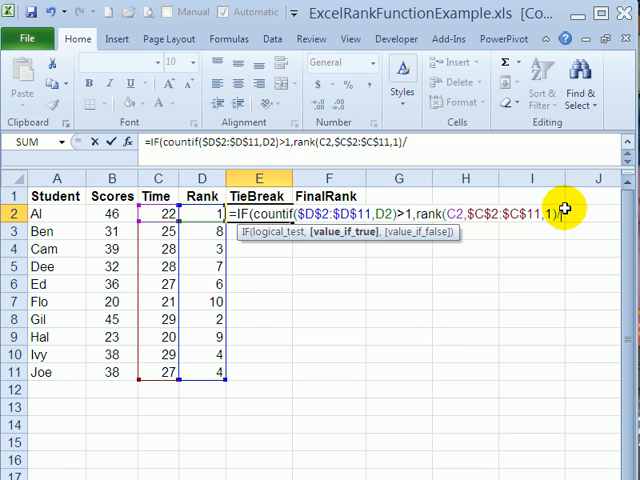
text(1)
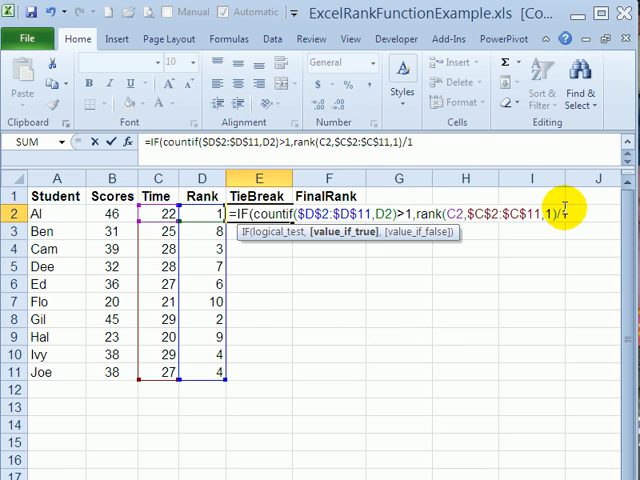
text(00)
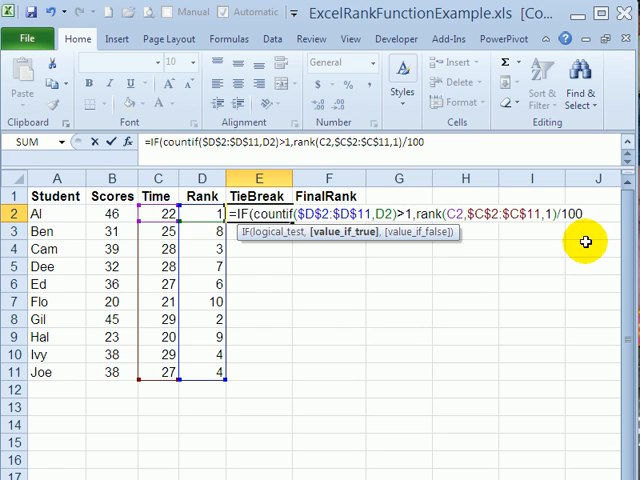
text(,)
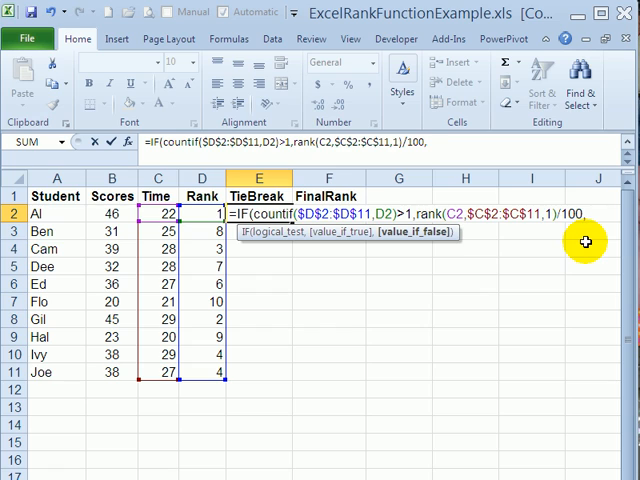
text(0))
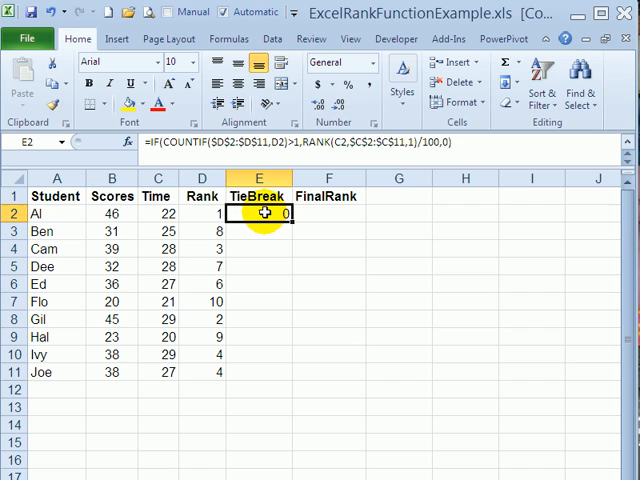
mouse_move(292, 218)
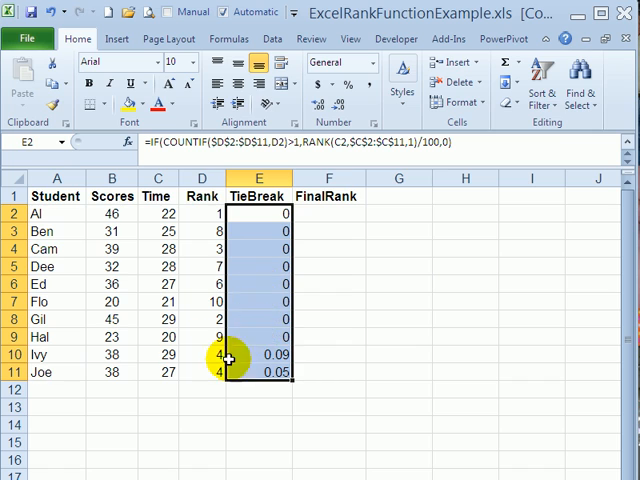
mouse_move(116, 368)
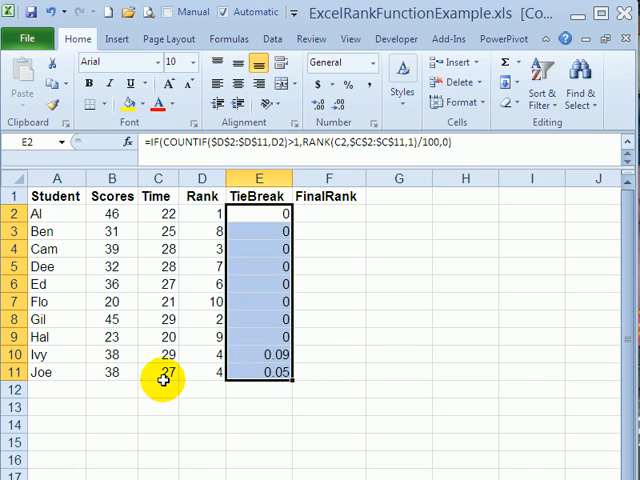
mouse_move(262, 372)
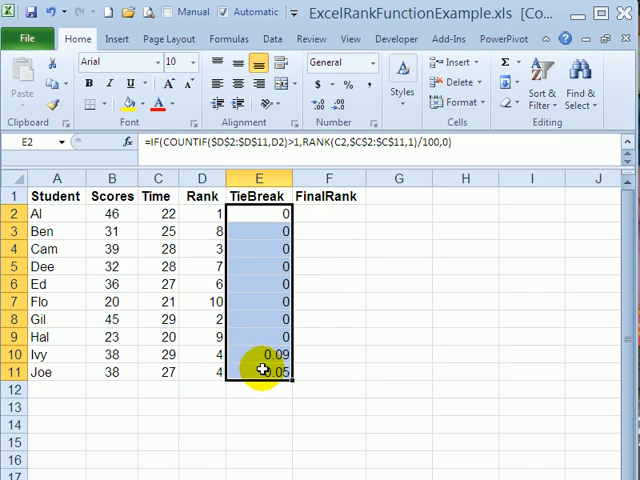
mouse_move(300, 230)
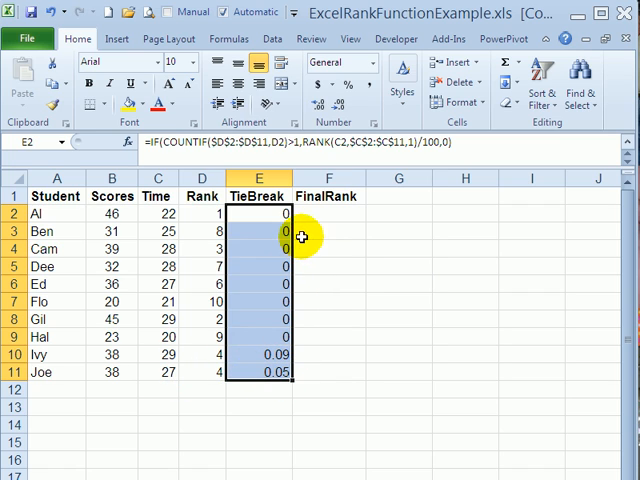
Enter =D2+E2 as Al's FinalRank and fill it down to Joe in F11.
click(328, 212)
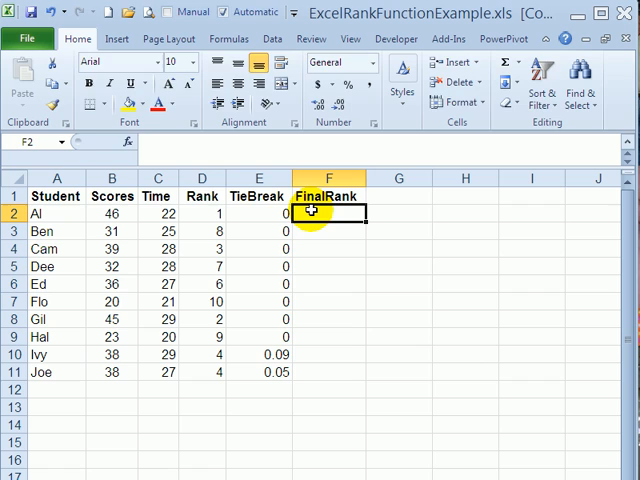
text(=D2)
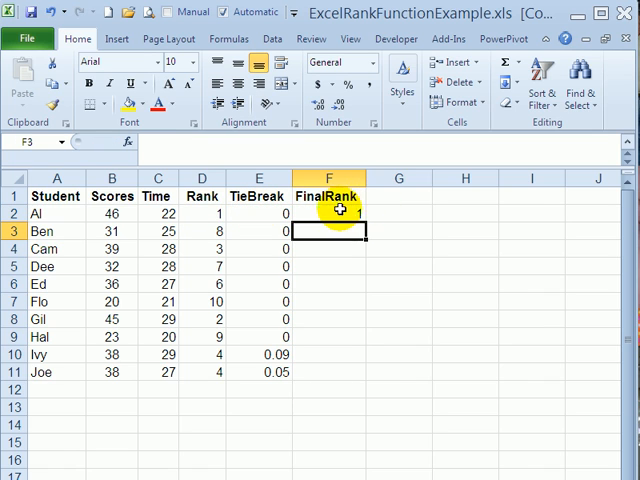
click(328, 214)
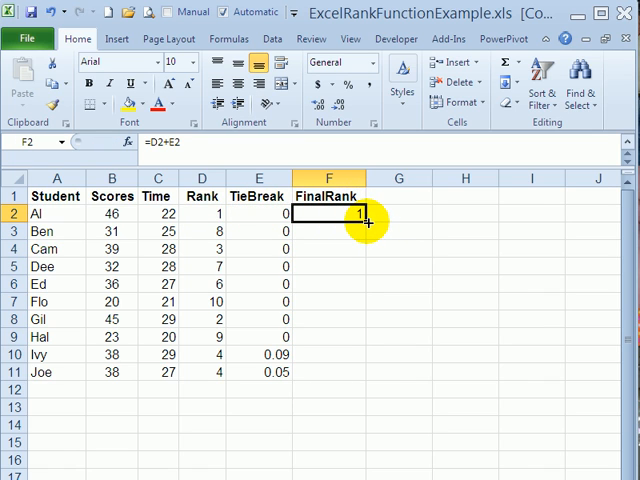
drag(330, 212, 330, 372)
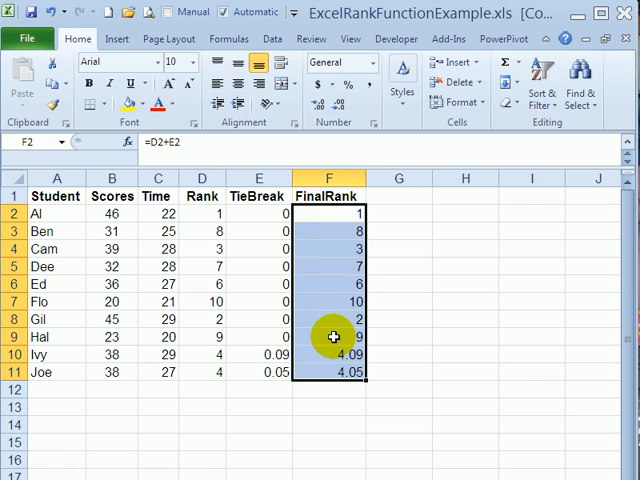
mouse_move(220, 336)
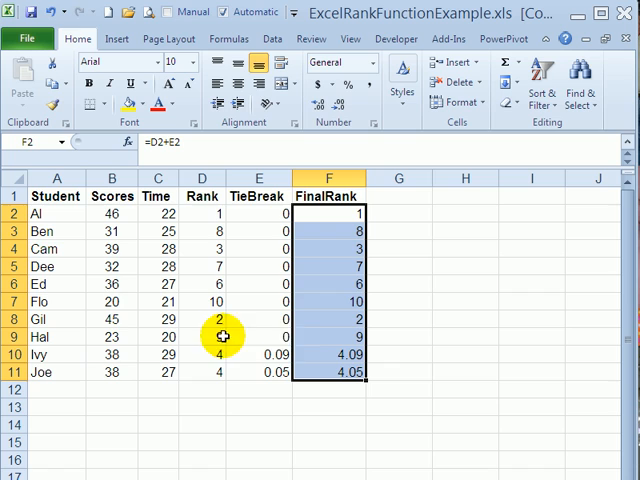